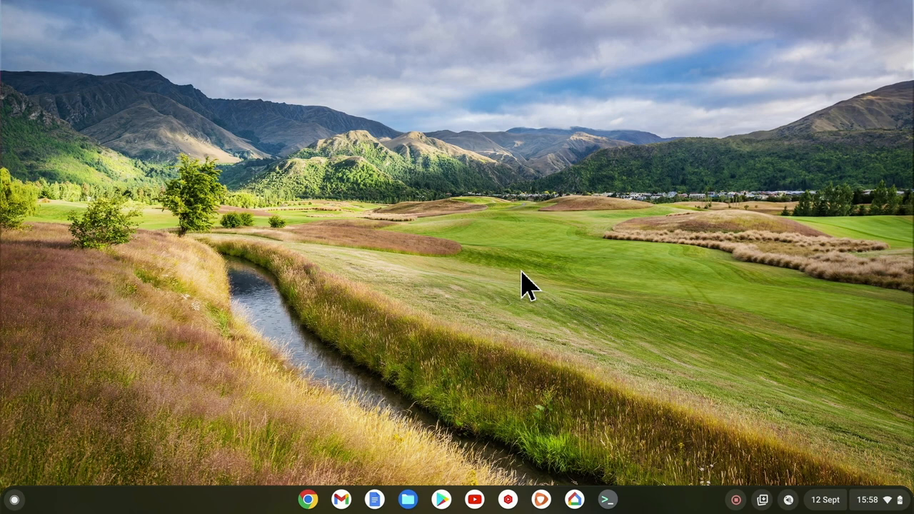
mouse_move(617, 493)
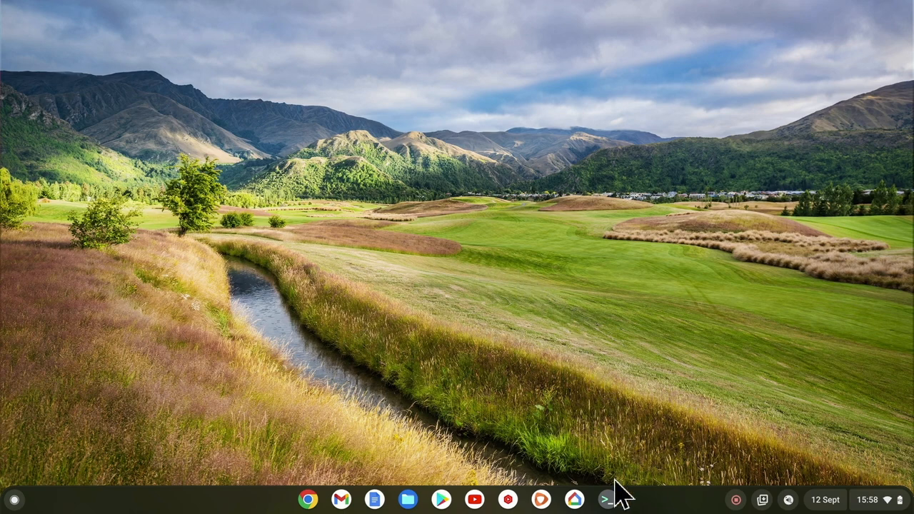
Launch the Terminal app from the shelf to show the penguin container overview.
left_click(607, 499)
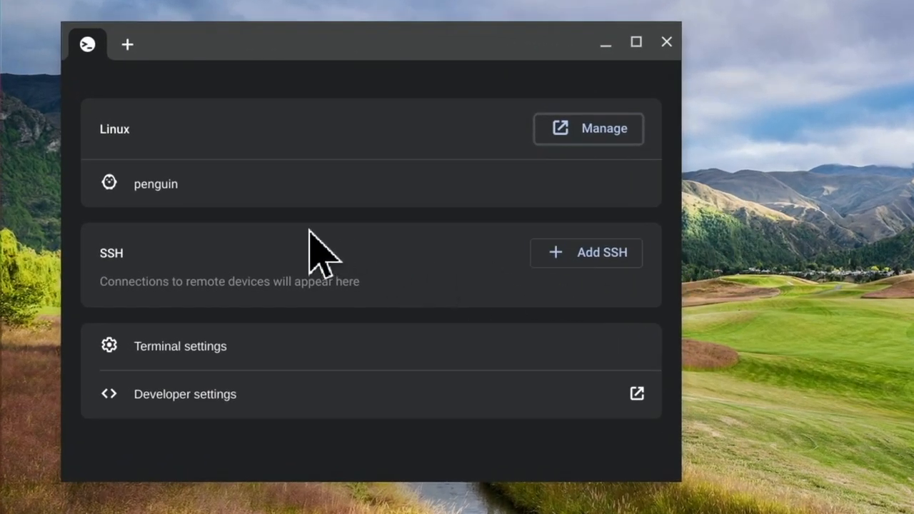
Open a penguin shell and run 'sudo apt-get update'.
left_click(156, 183)
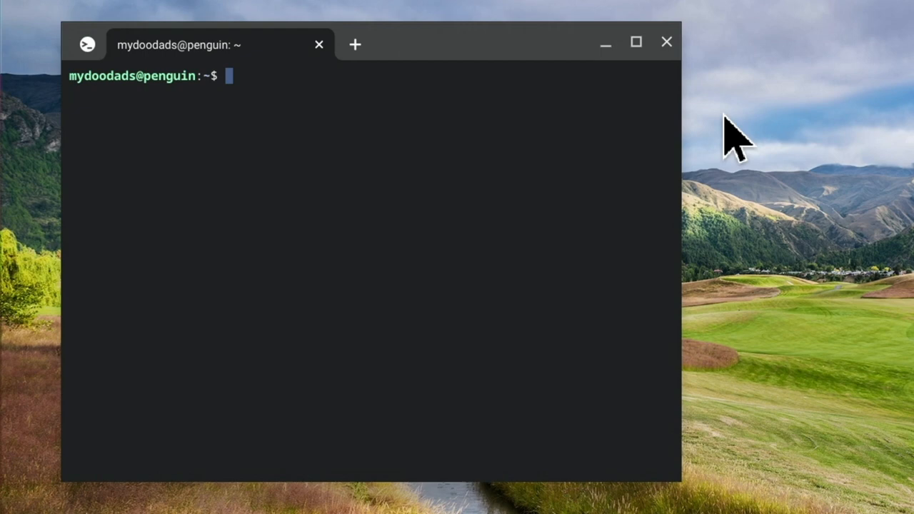
type("sudo apt")
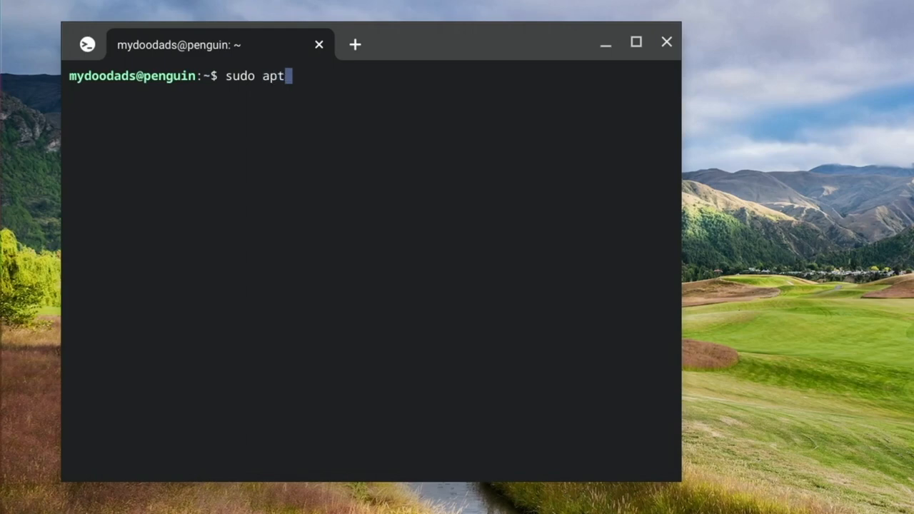
type("-get update")
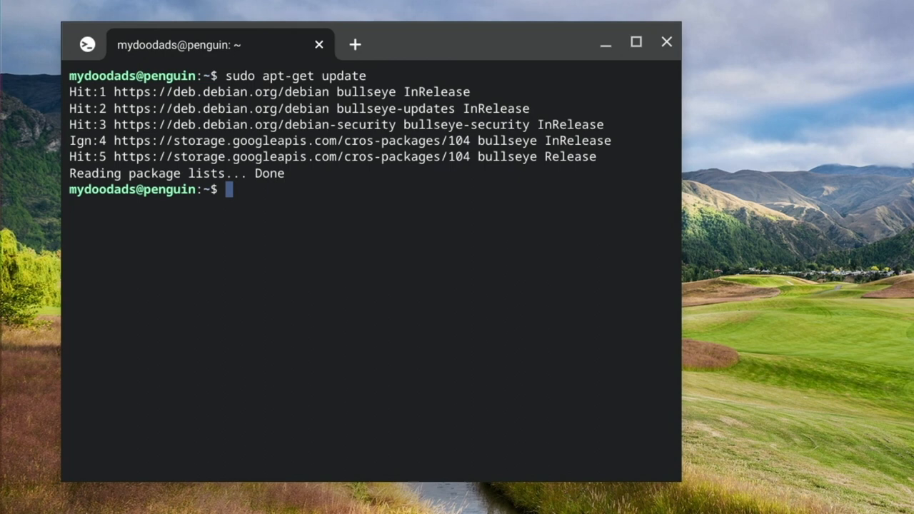
Run 'sudo apt-get dist-upgrade' to upgrade the container's packages.
type("sudo")
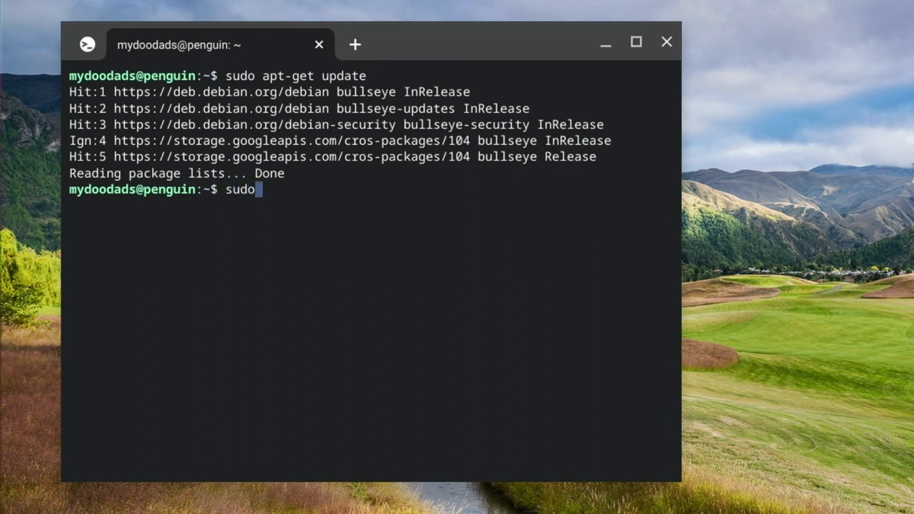
type("apt-")
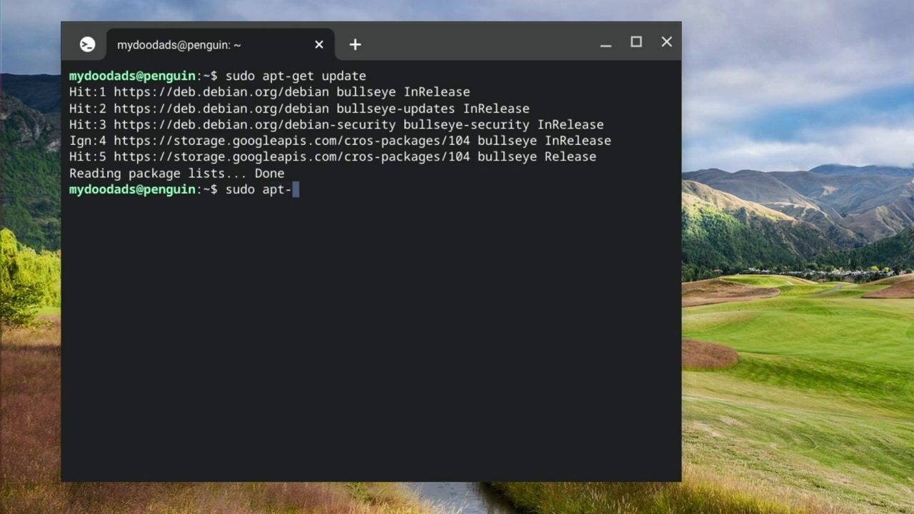
type("get d")
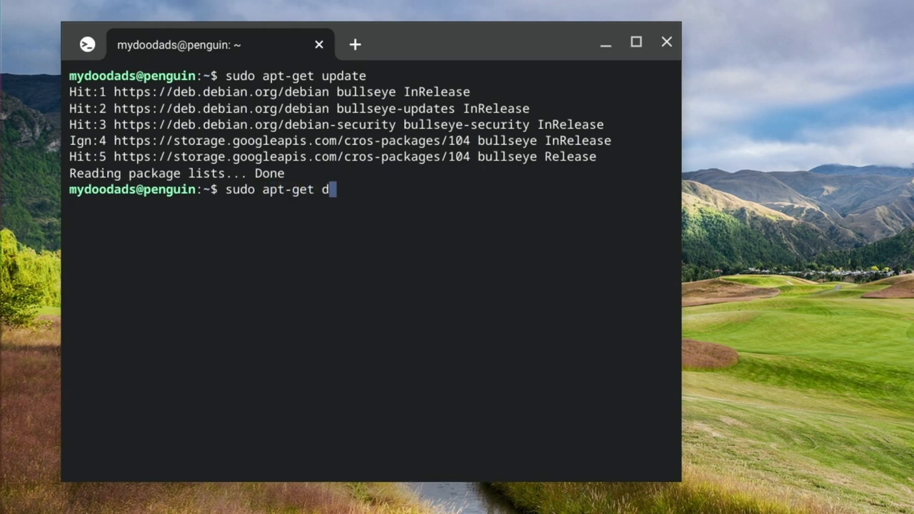
type("ist-upgrade")
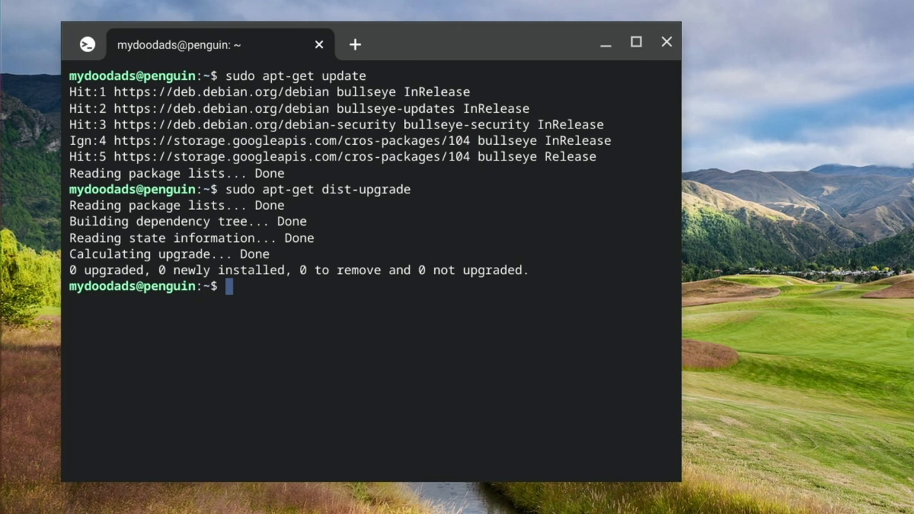
Install org.gimp.GIMP via 'sudo flatpak install', accepting flathub and its runtime, then exit.
type("sudo")
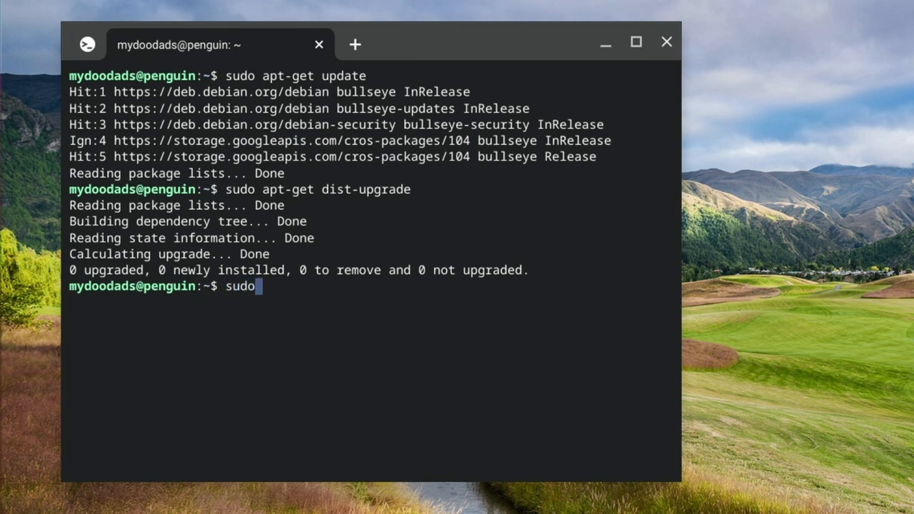
type("flat")
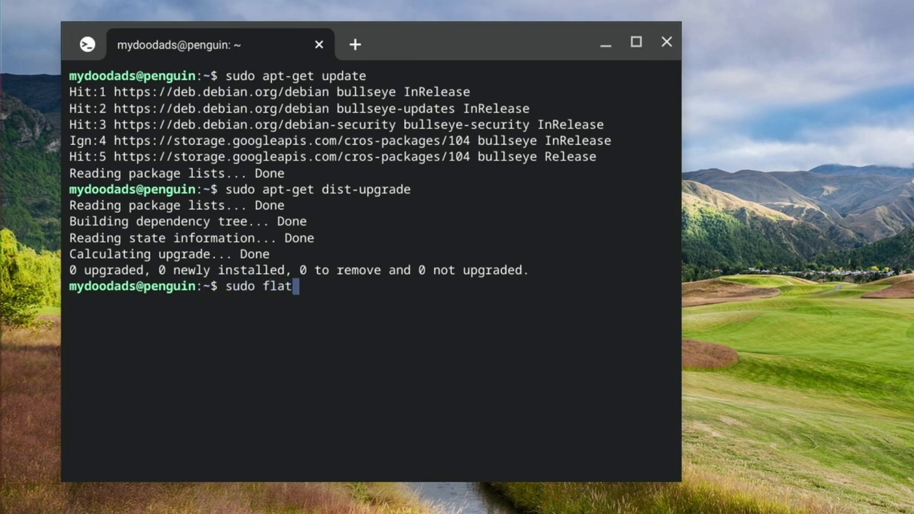
type("pak")
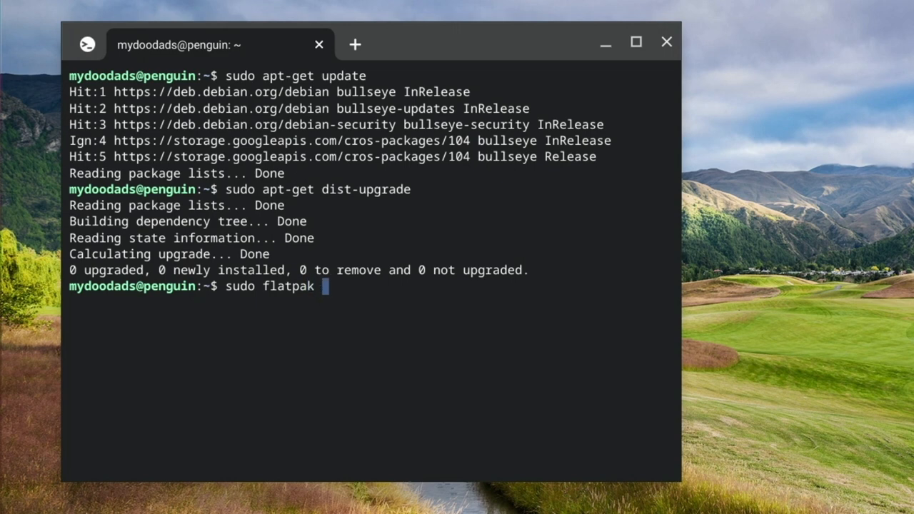
type("install")
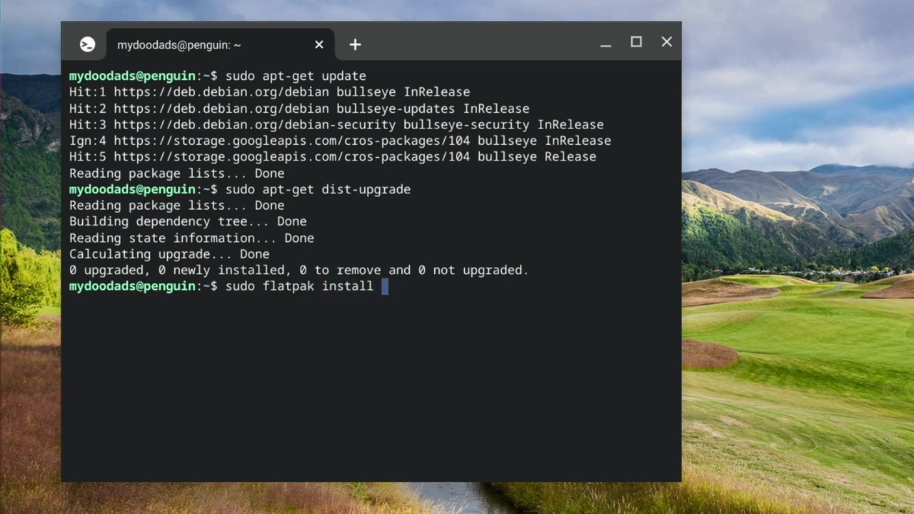
type("org.")
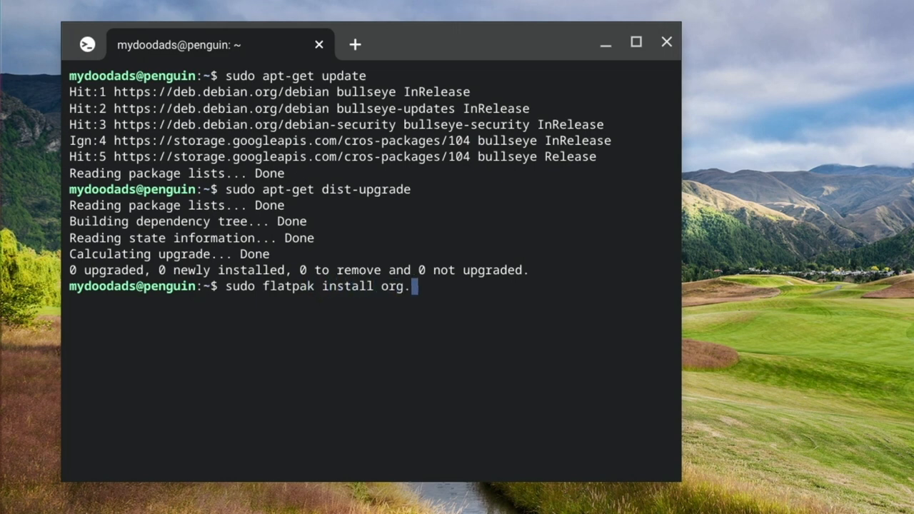
type("gim")
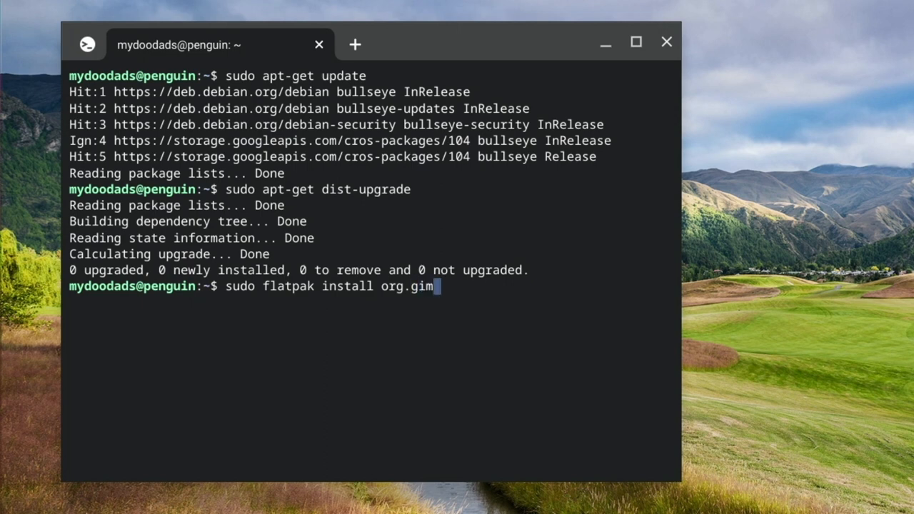
type("p.GIM")
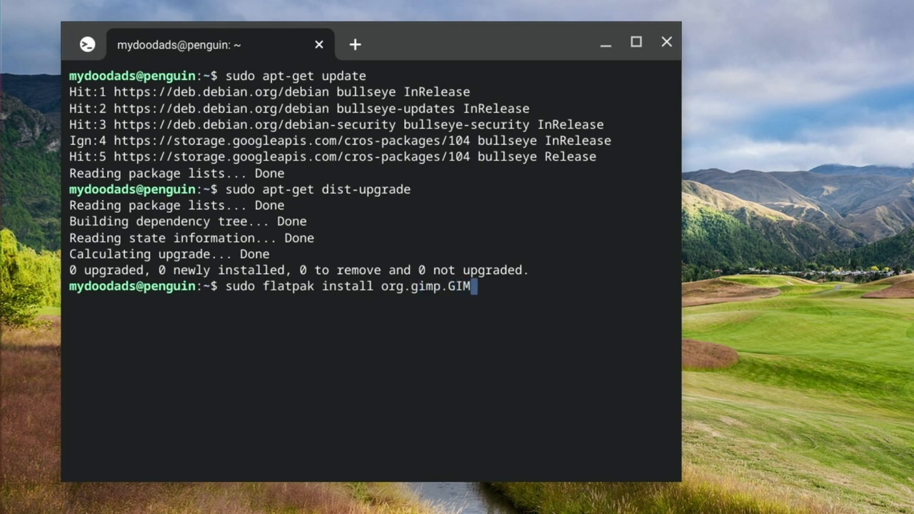
type("P")
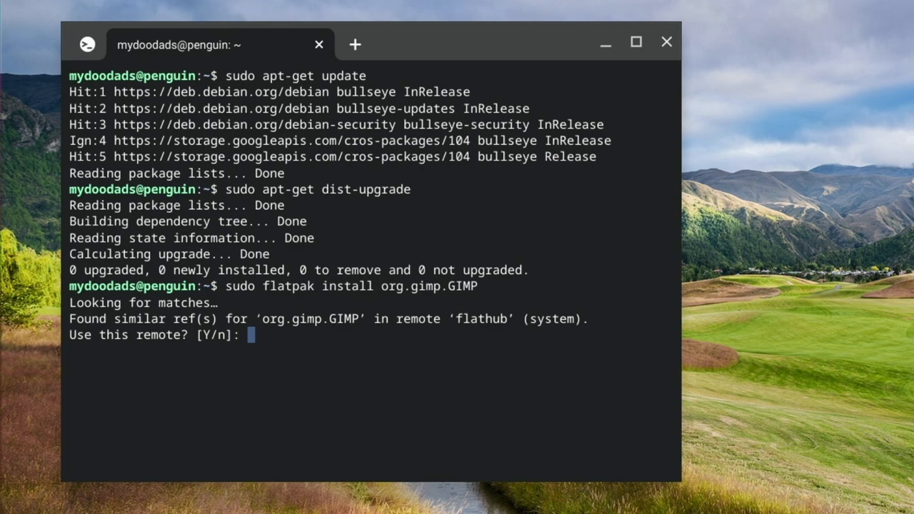
type("y")
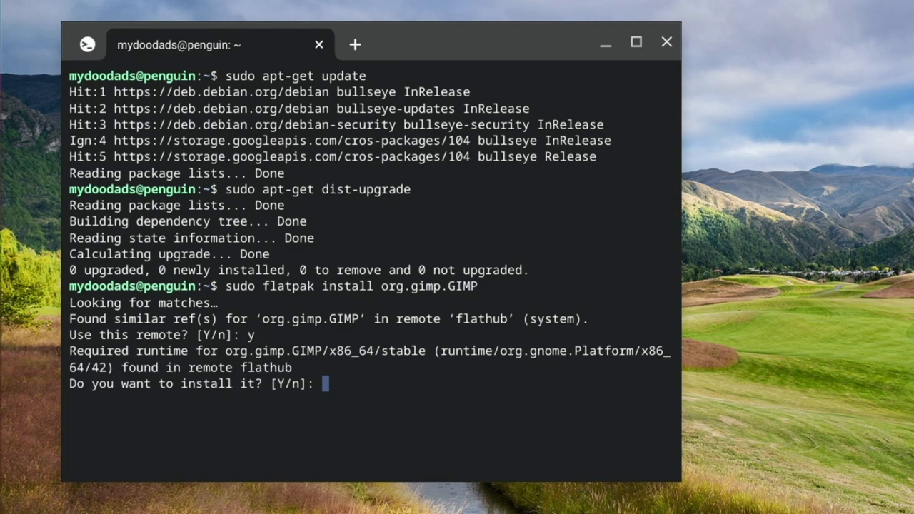
type("y")
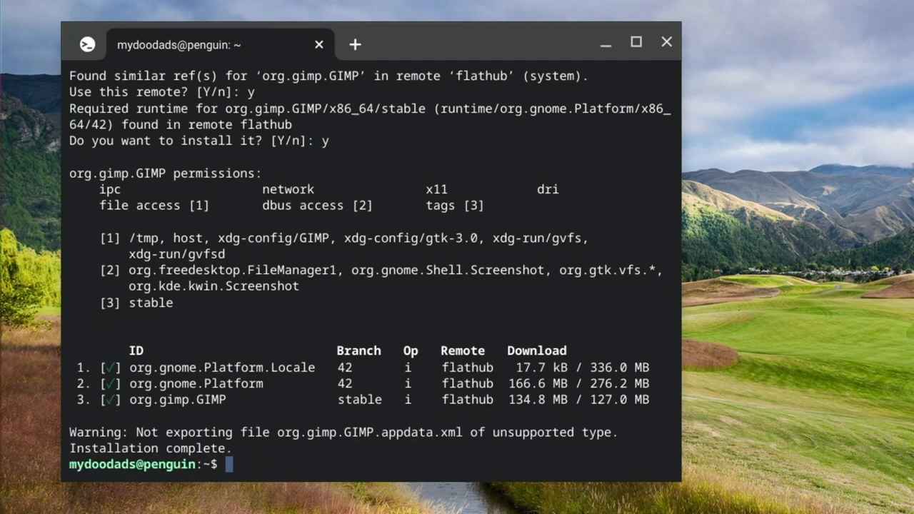
type("exit")
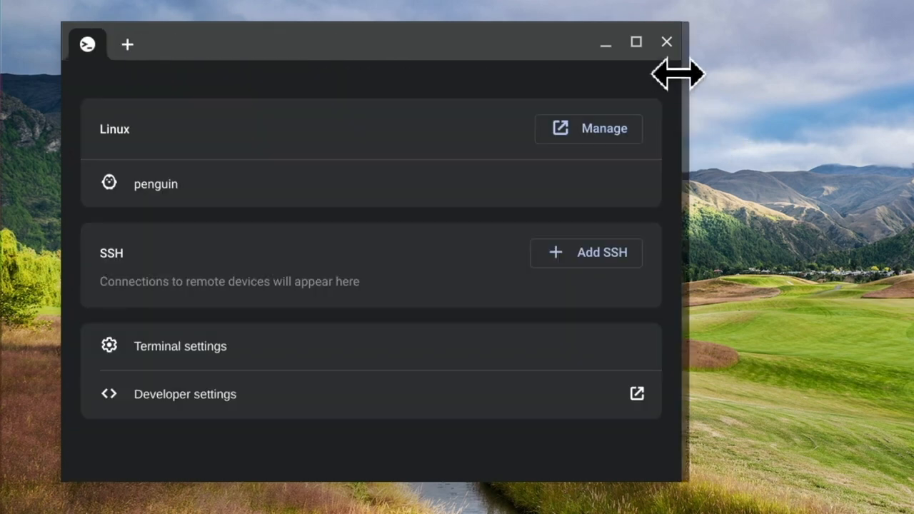
Close the Terminal window and open the ChromeOS app launcher.
left_click(666, 42)
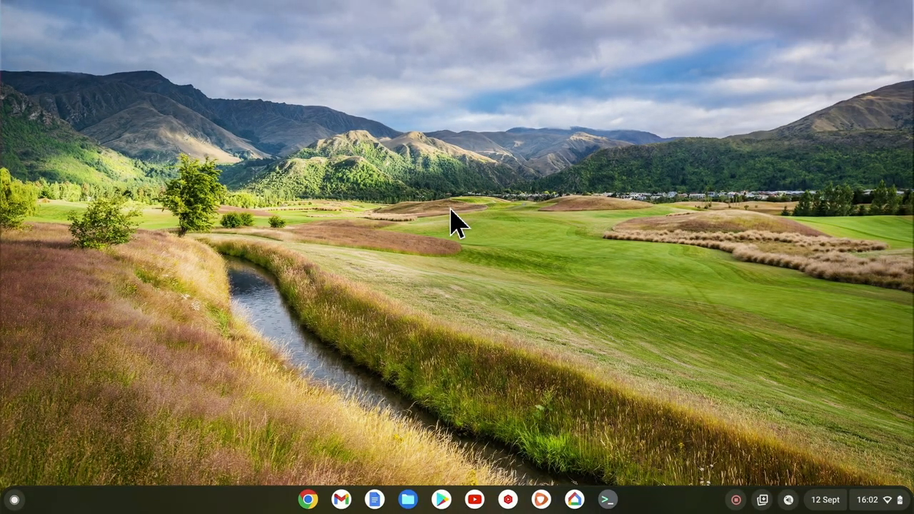
mouse_move(14, 499)
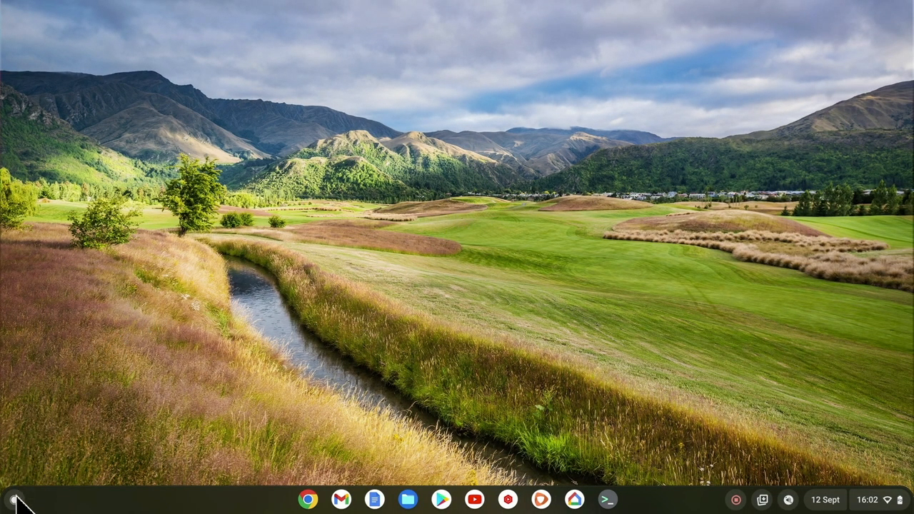
left_click(14, 499)
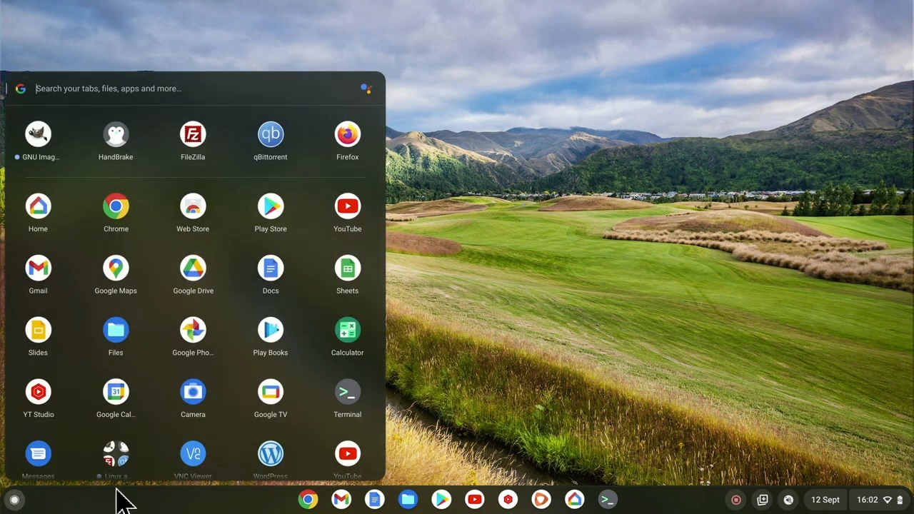
Open GNU Image Manipulation Program from the Linux apps folder and maximize its window.
scroll("down", 3)
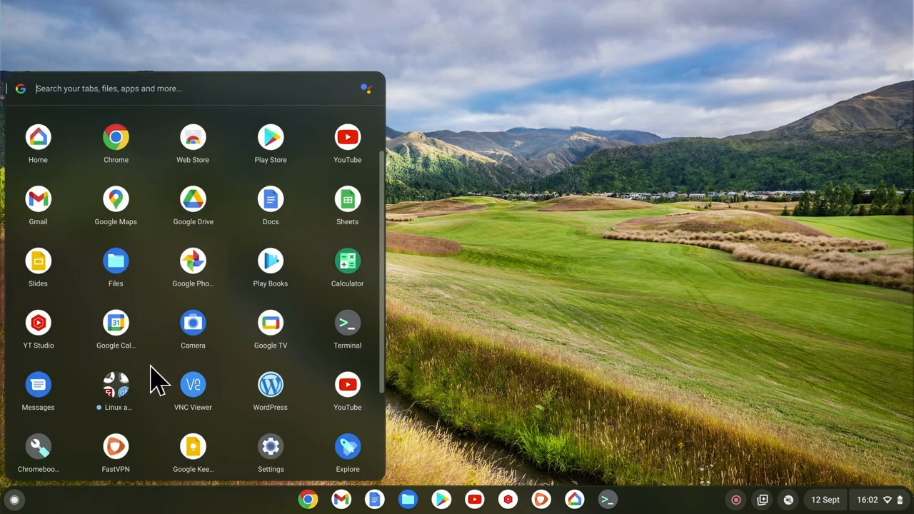
mouse_move(125, 400)
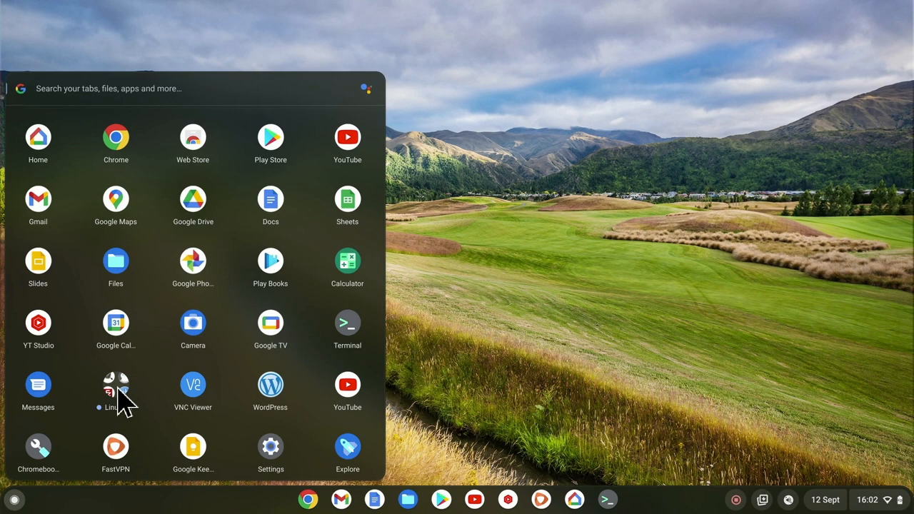
left_click(116, 391)
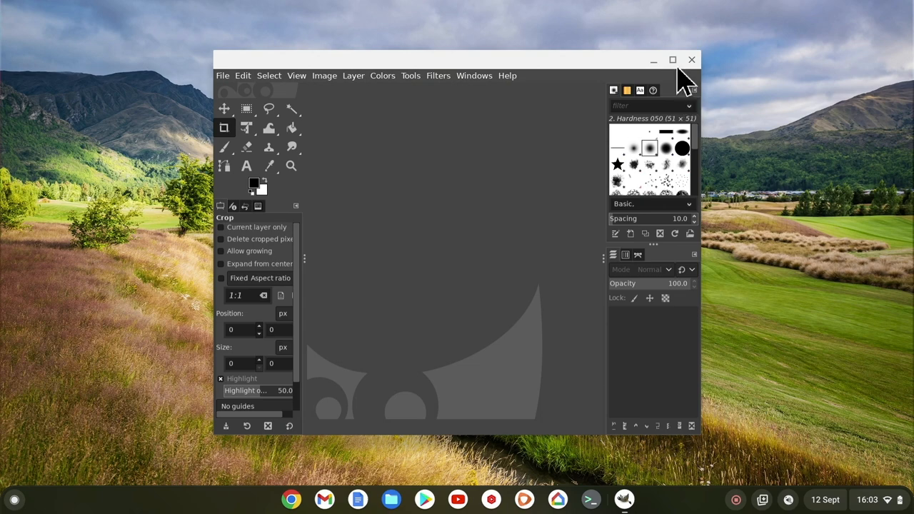
left_click(672, 59)
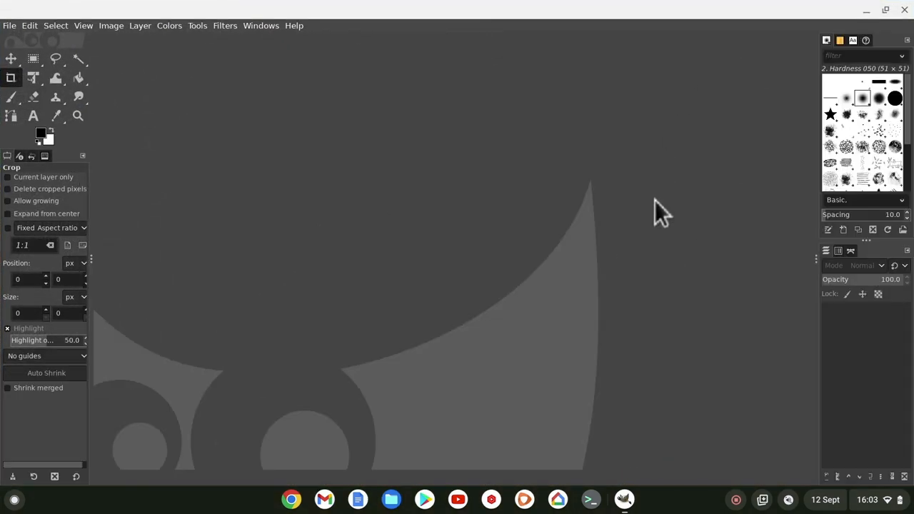
mouse_move(667, 211)
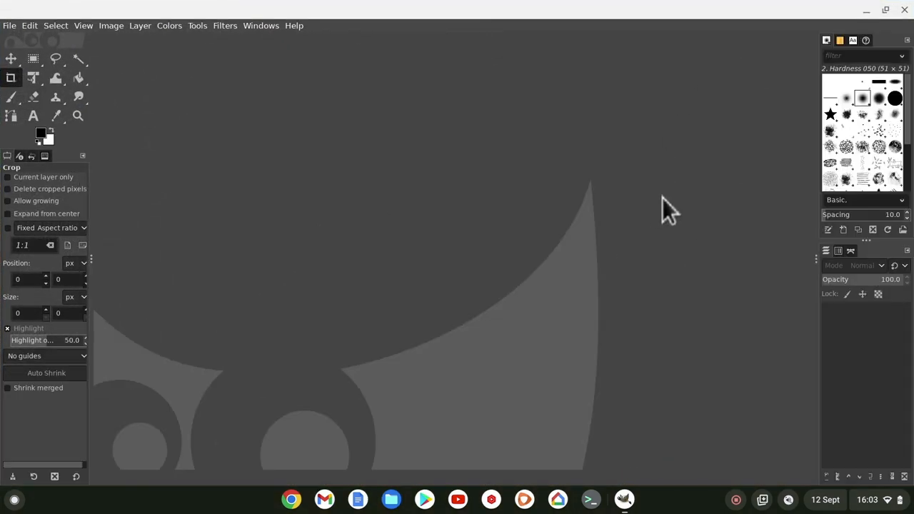